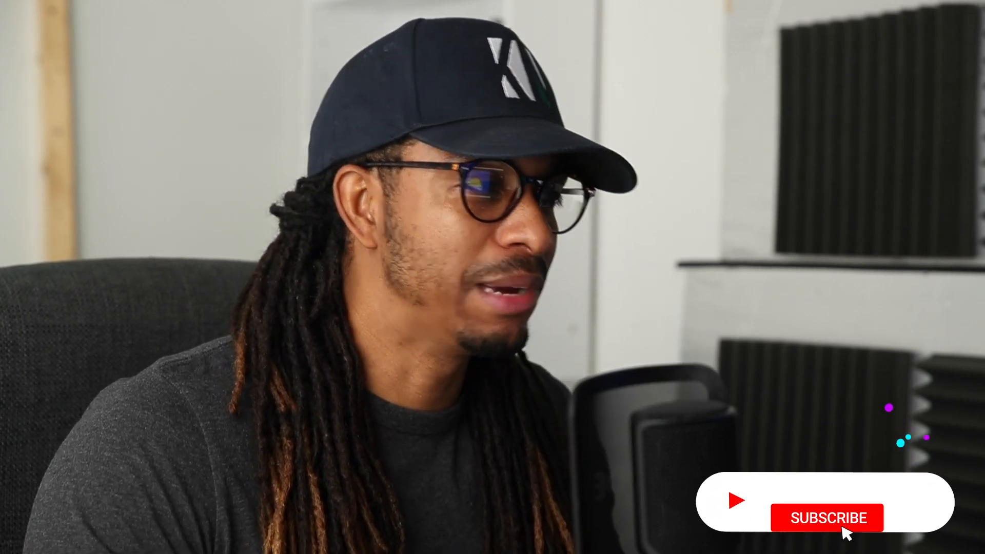
# Scrub through the pineapple footage, then search Effects & Presets for CC Simple Wire Removal
pyautogui.click(829, 518)
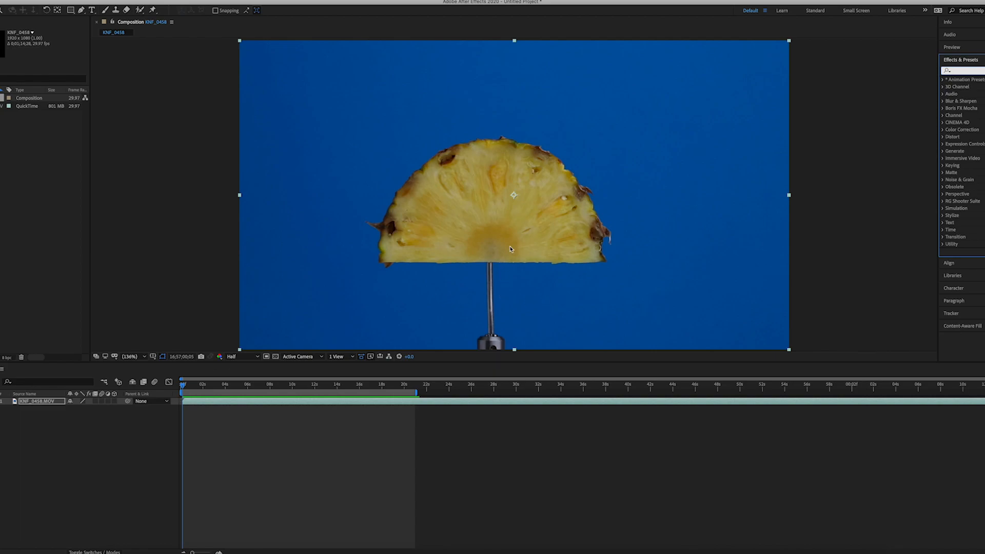
pyautogui.moveTo(510, 266)
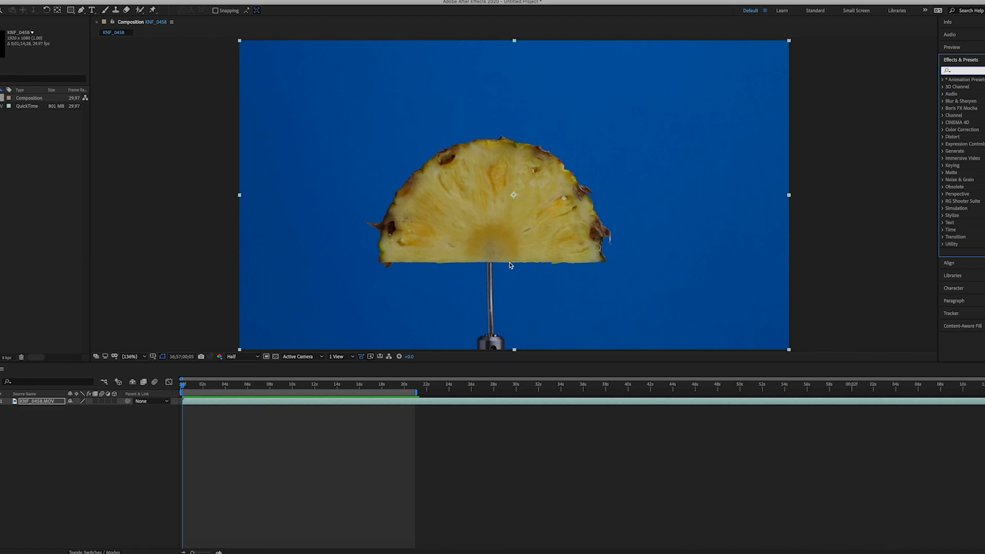
pyautogui.moveTo(492, 323)
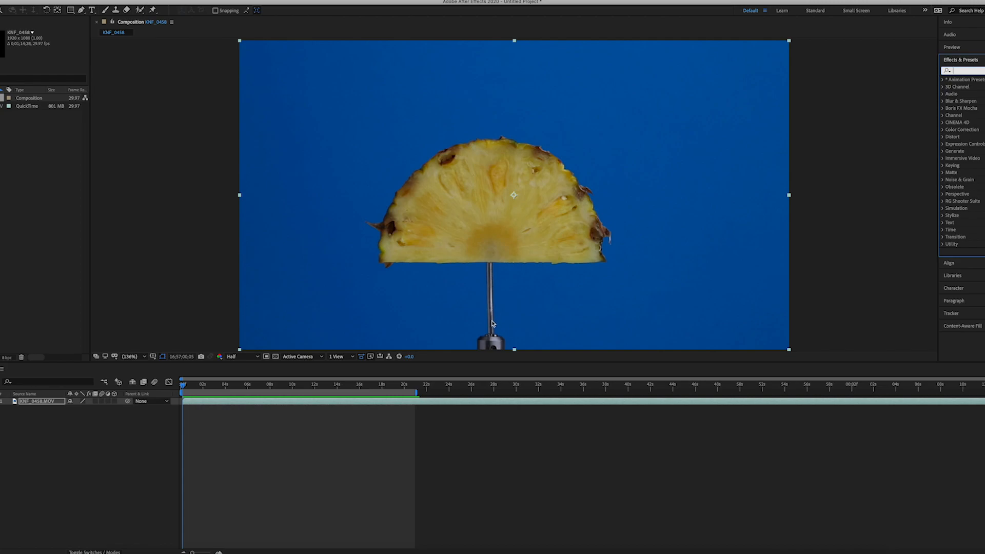
pyautogui.moveTo(491, 271)
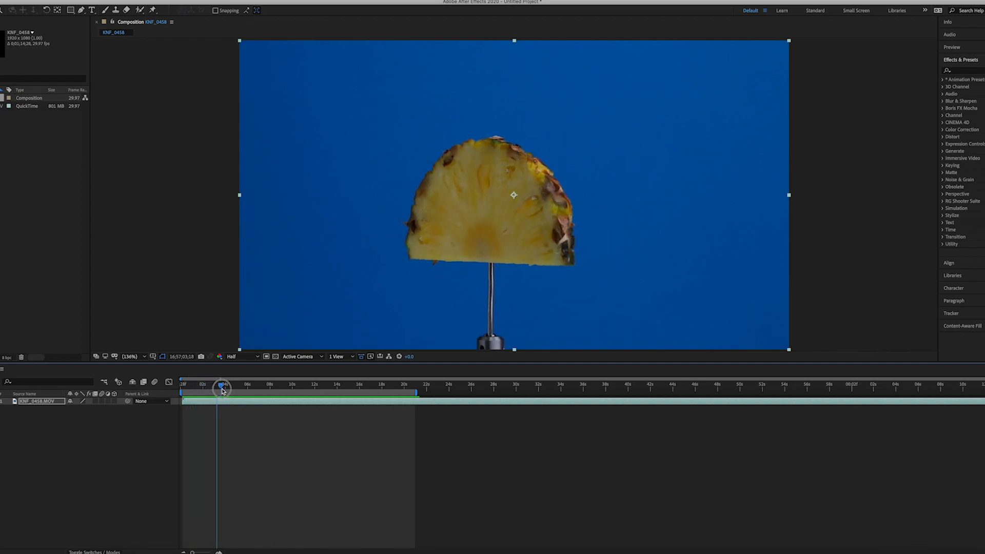
pyautogui.moveTo(221, 390); pyautogui.dragTo(333, 397)
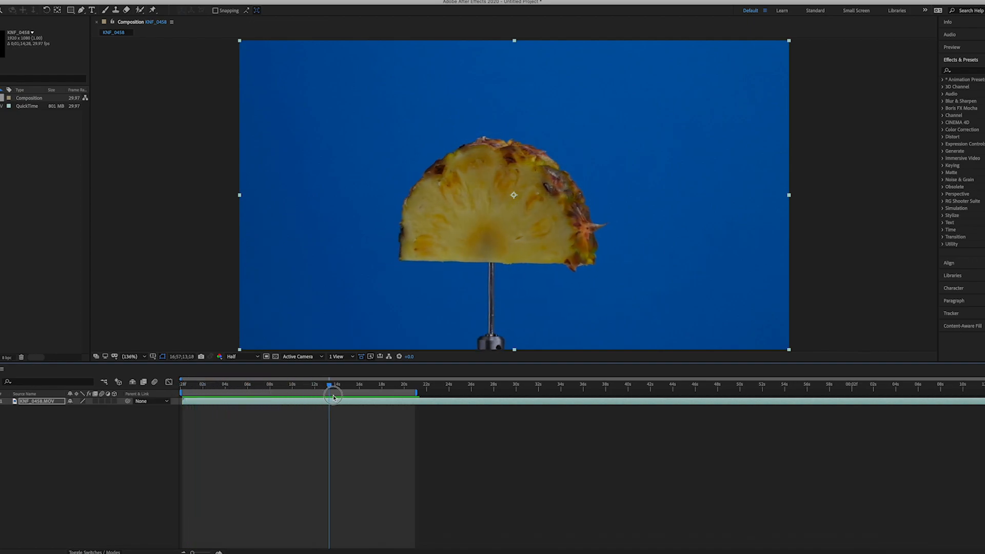
pyautogui.moveTo(334, 398); pyautogui.dragTo(320, 400)
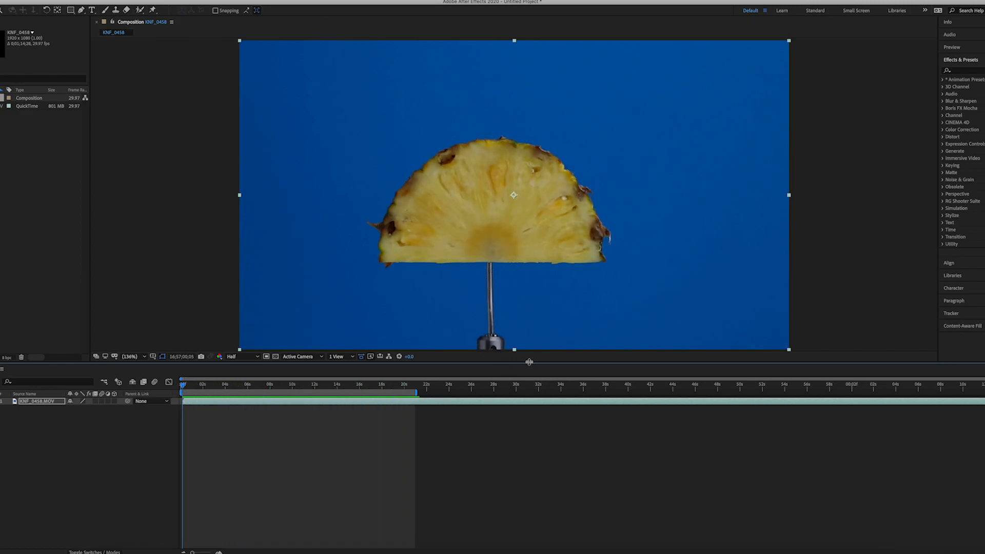
pyautogui.moveTo(517, 368)
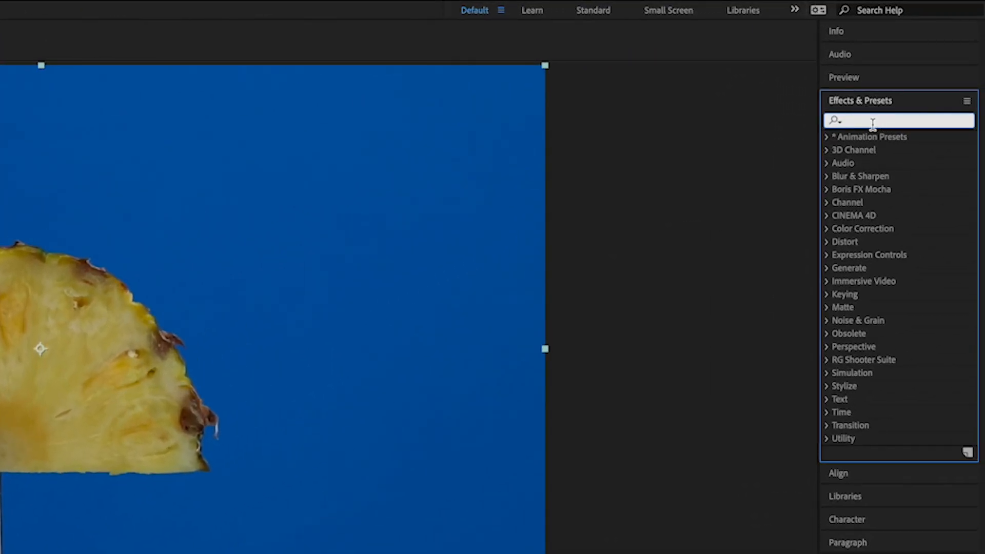
pyautogui.write('si')
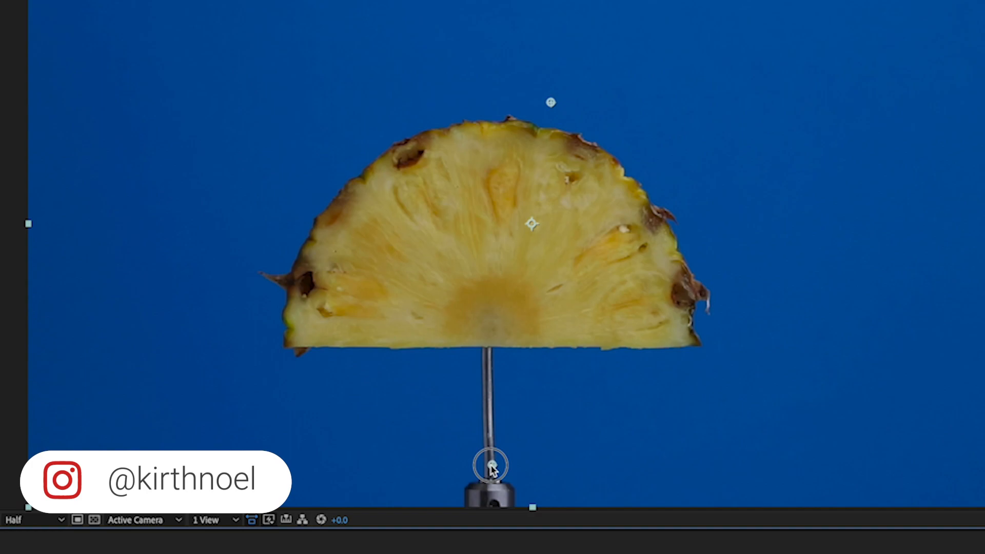
pyautogui.moveTo(542, 128)
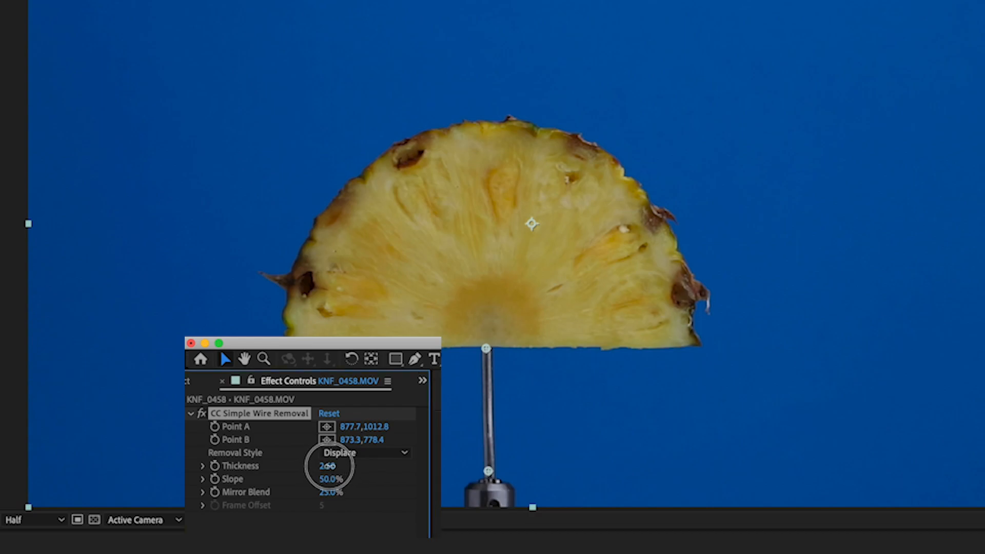
# Raise the removal line's Thickness and place its top end under the pineapple slice
pyautogui.moveTo(325, 466); pyautogui.dragTo(371, 465)
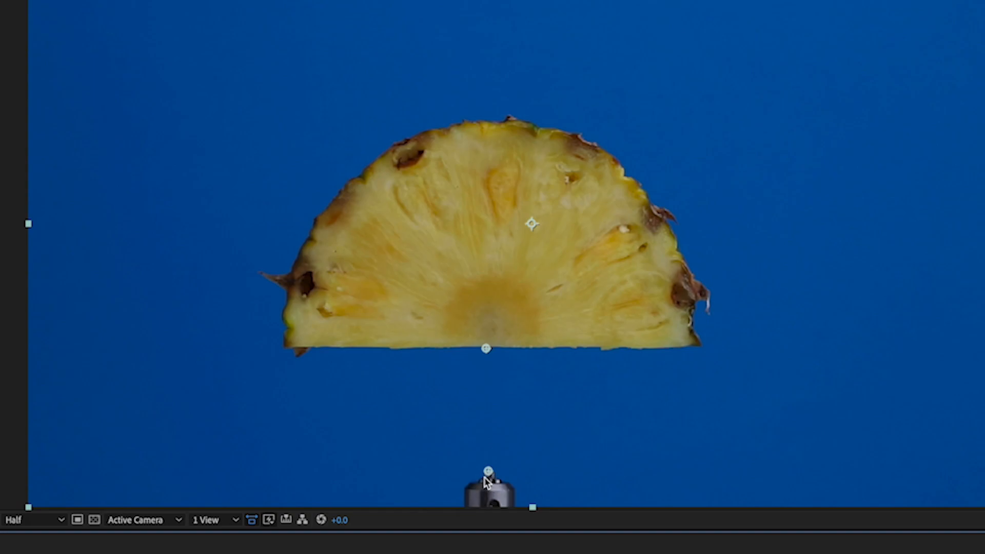
pyautogui.moveTo(487, 350)
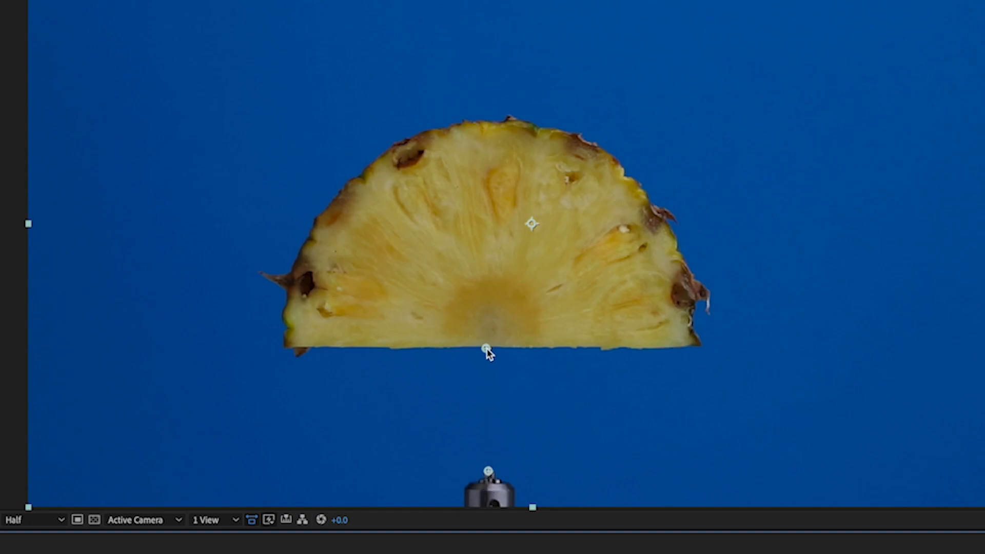
pyautogui.click(486, 348)
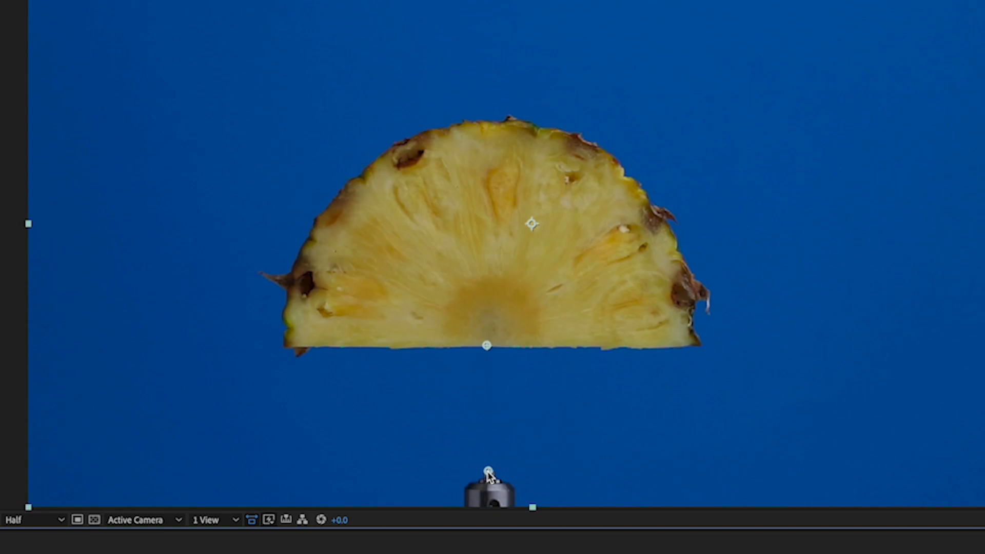
pyautogui.moveTo(482, 490)
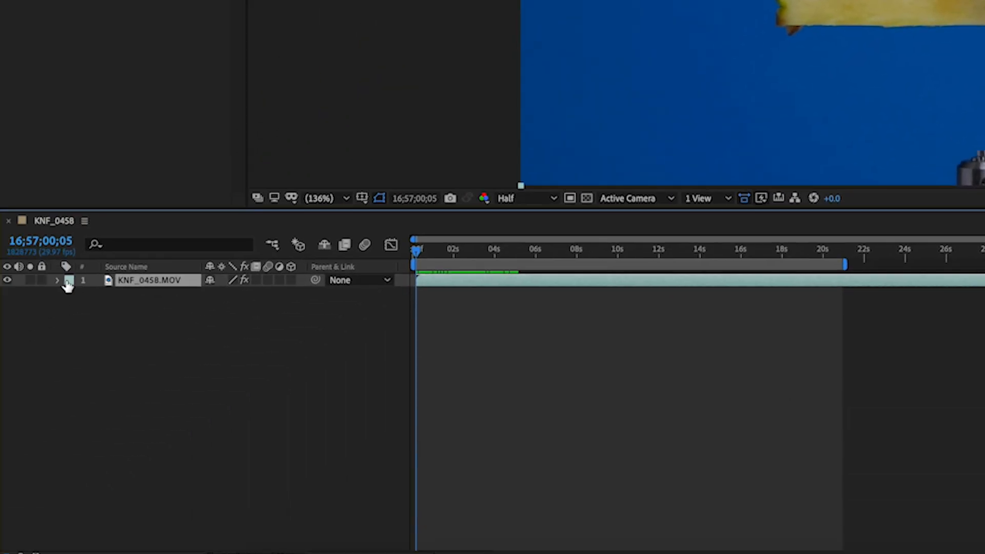
# Expand the footage layer's CC Simple Wire Removal settings and enable the end-point stopwatch
pyautogui.click(57, 280)
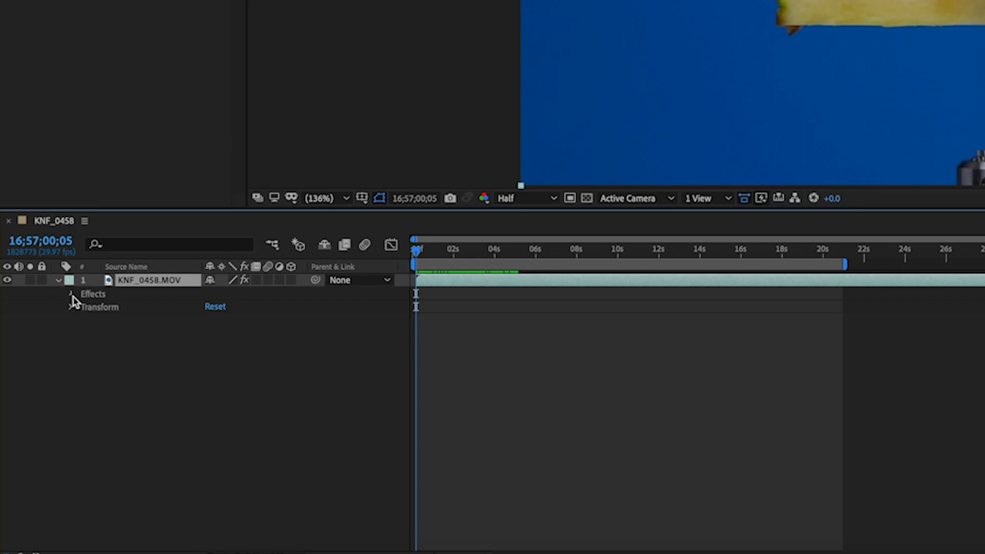
pyautogui.click(73, 294)
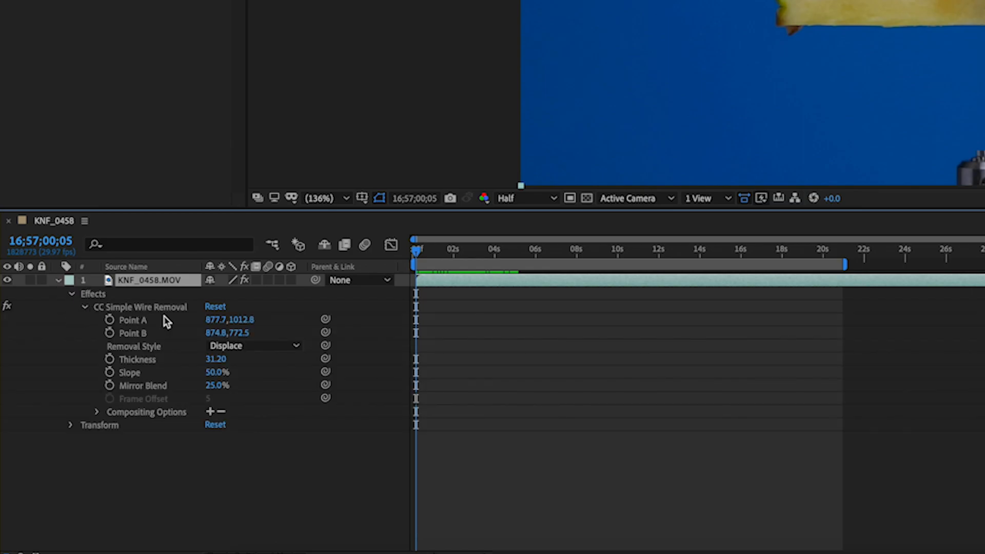
pyautogui.click(109, 320)
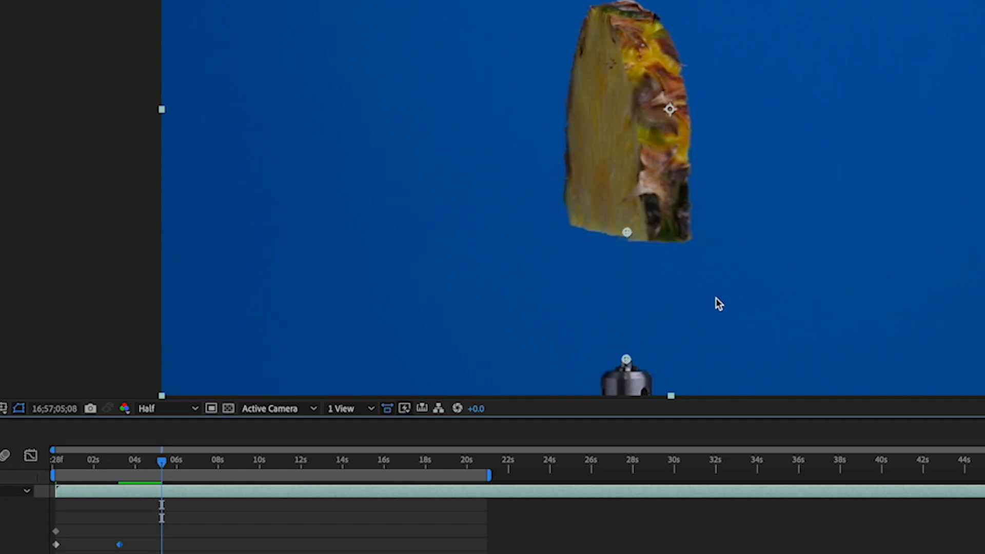
pyautogui.moveTo(693, 292)
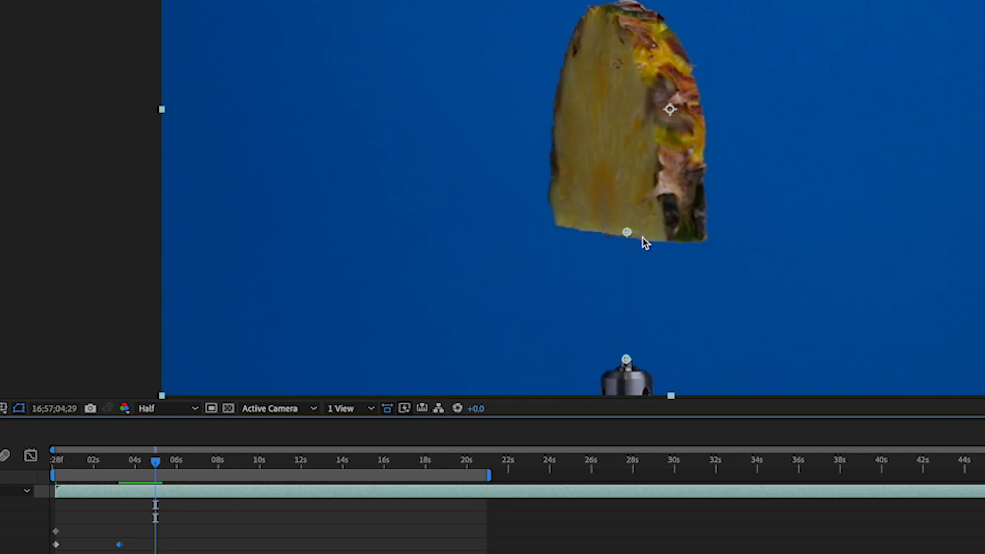
pyautogui.moveTo(637, 238)
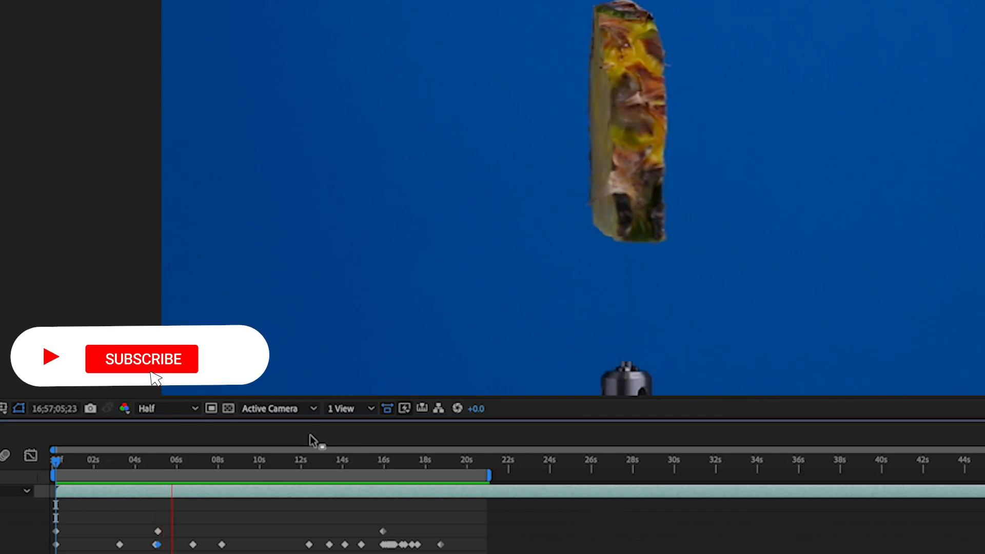
pyautogui.click(142, 359)
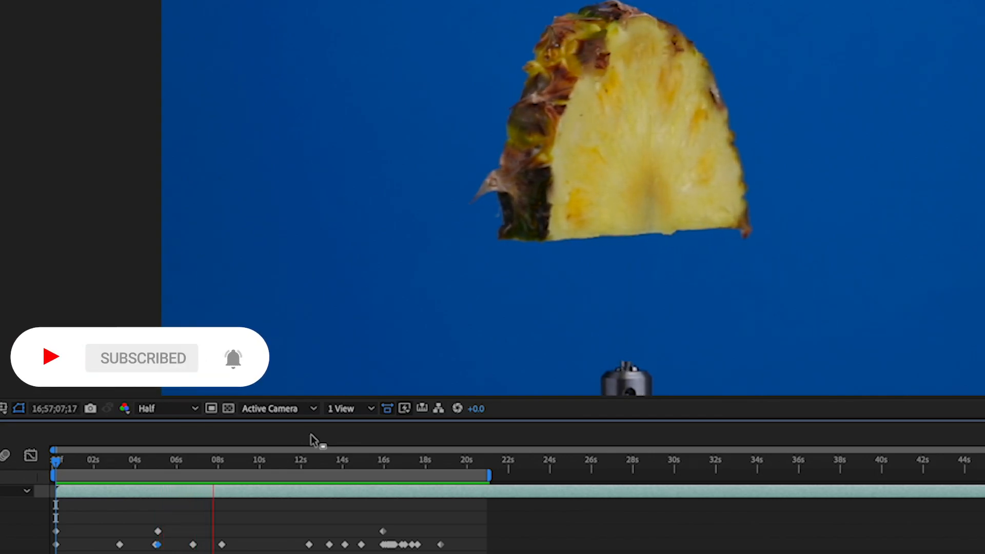